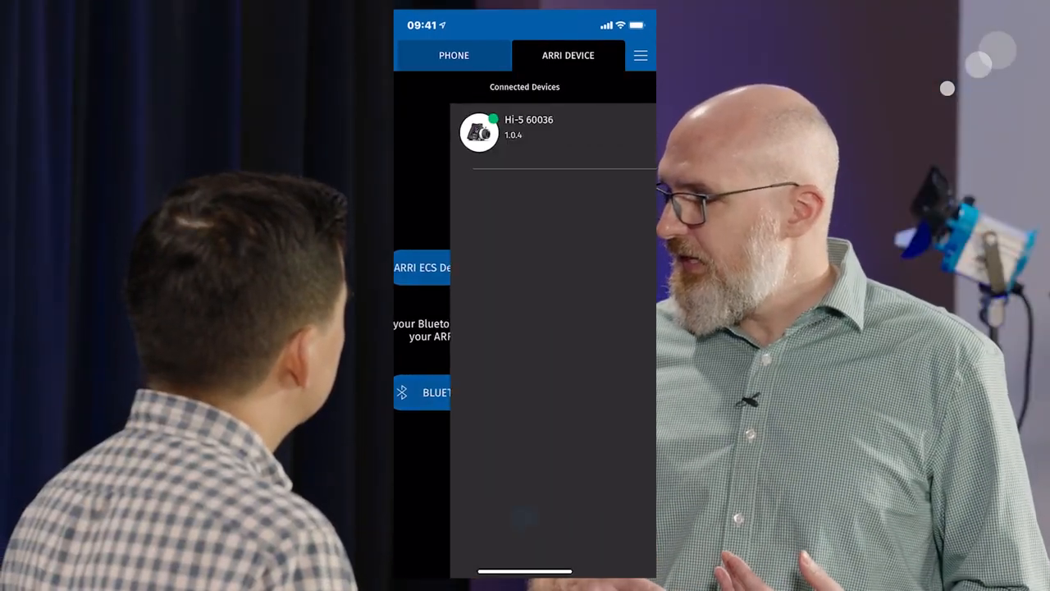
- View the Hi-5 60036 lens files, then switch to the phone's lens folders
{"action": "left_click", "coordinate": [525, 131]}
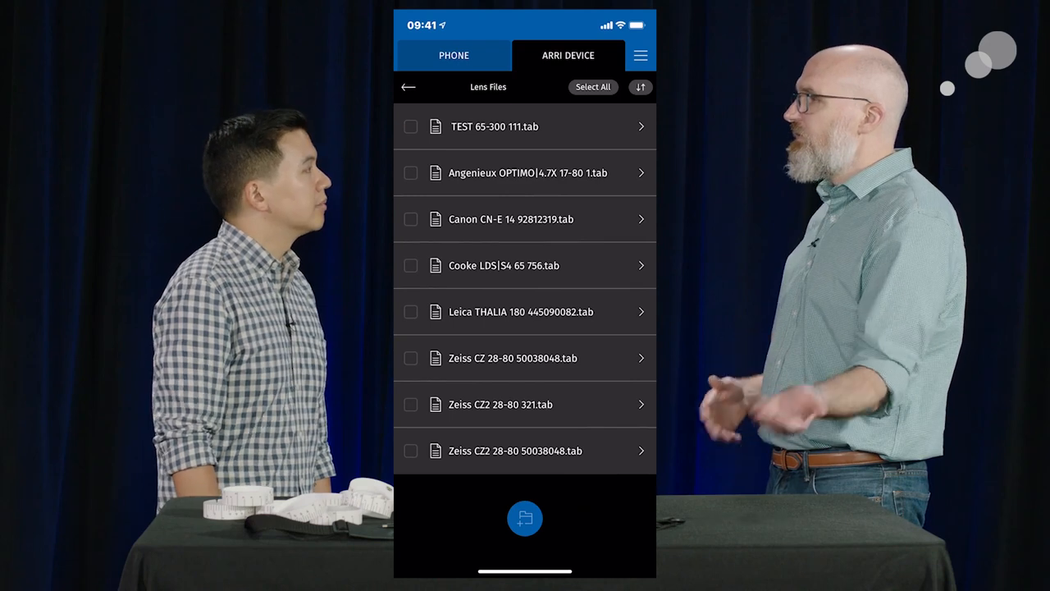
{"action": "left_click", "coordinate": [454, 55]}
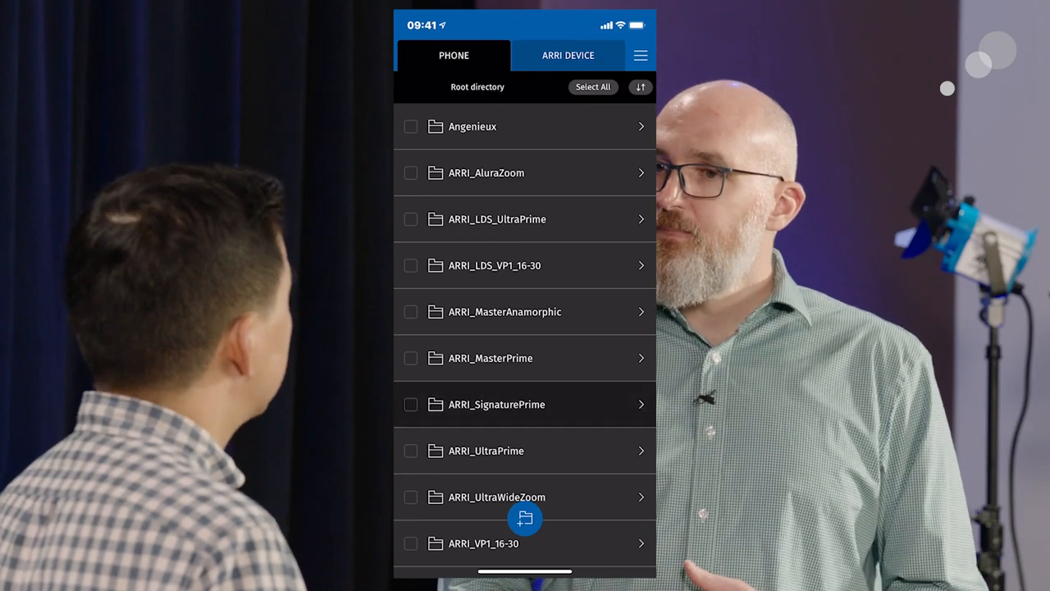
- Open ARRI_SignaturePrime, mark SP_047, and choose Copy files to… from Organize
{"action": "left_click", "coordinate": [496, 403]}
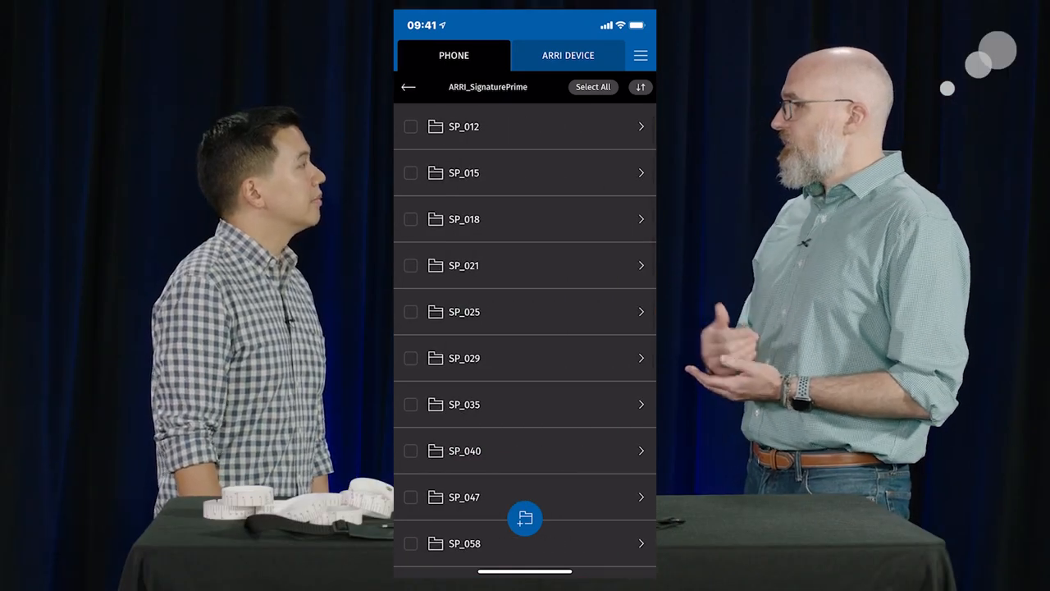
{"action": "scroll", "scroll_direction": "down", "scroll_amount": 3}
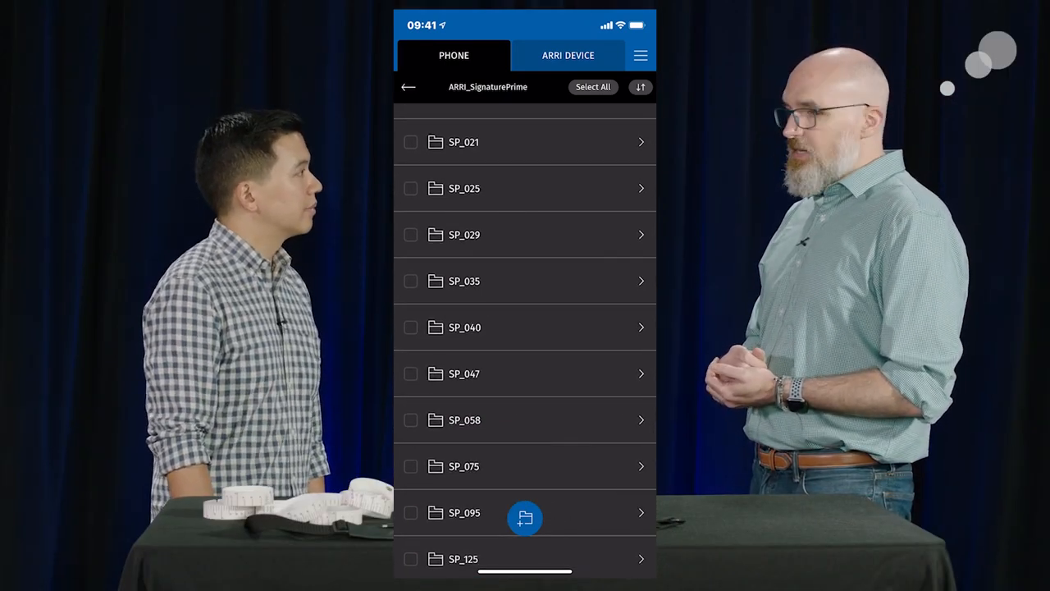
{"action": "left_click", "coordinate": [410, 374]}
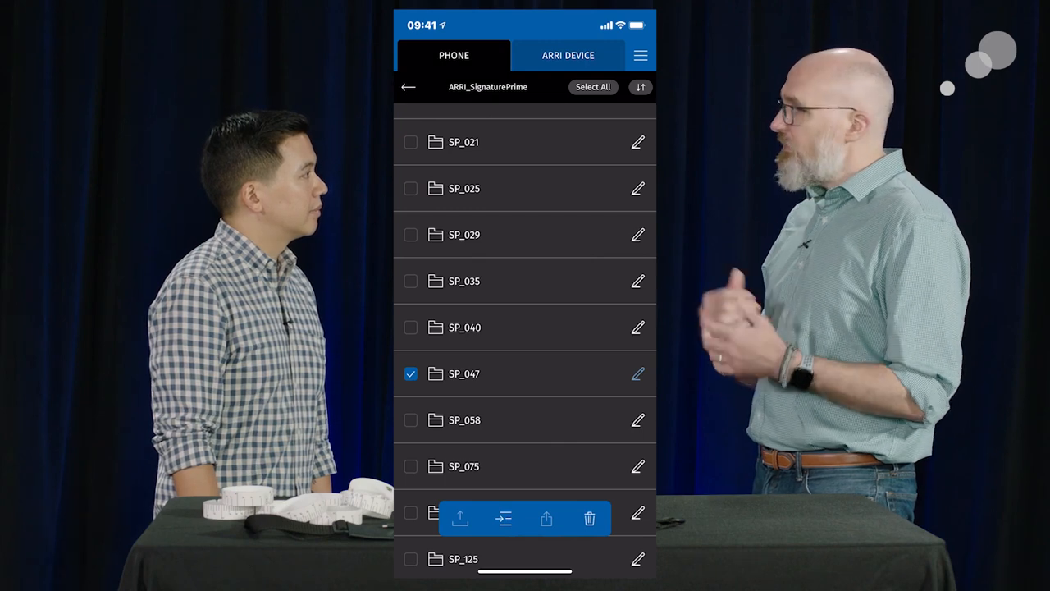
{"action": "left_click", "coordinate": [503, 518]}
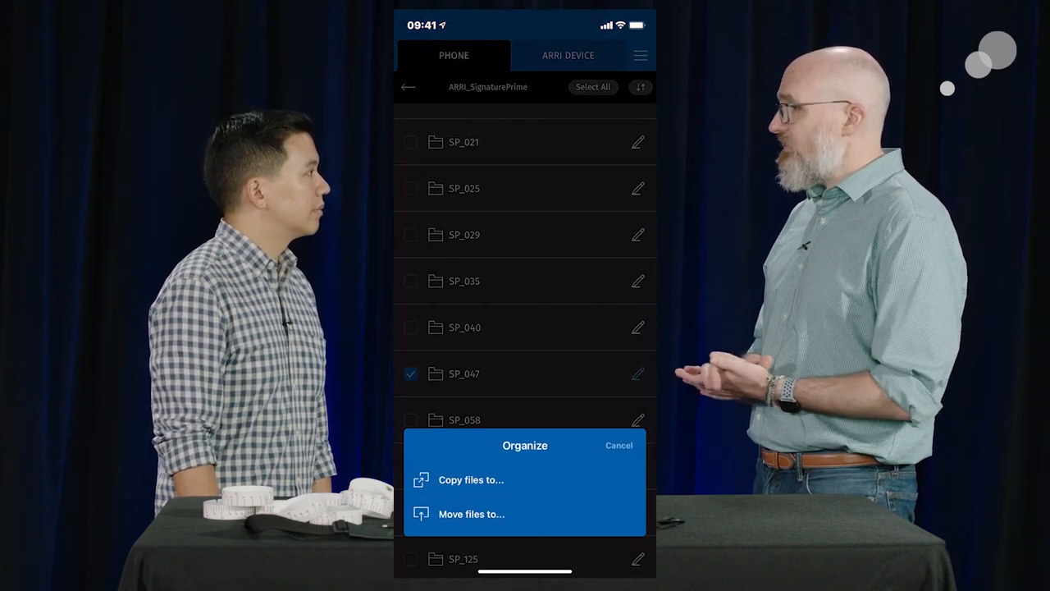
{"action": "left_click", "coordinate": [471, 479]}
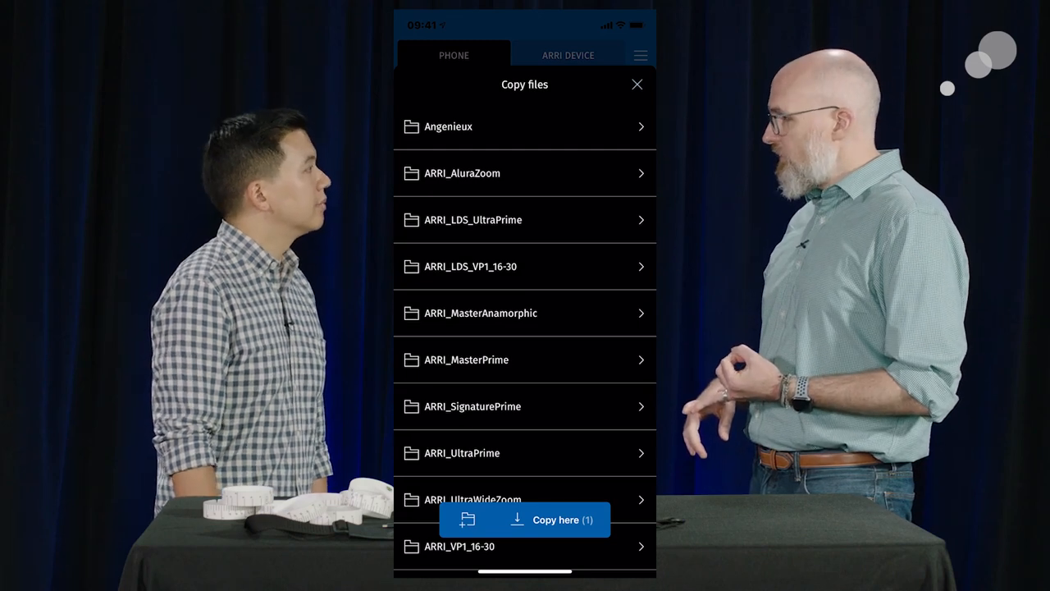
- Close the Copy files sheet to return to the ARRI_SignaturePrime list
{"action": "left_click", "coordinate": [472, 406]}
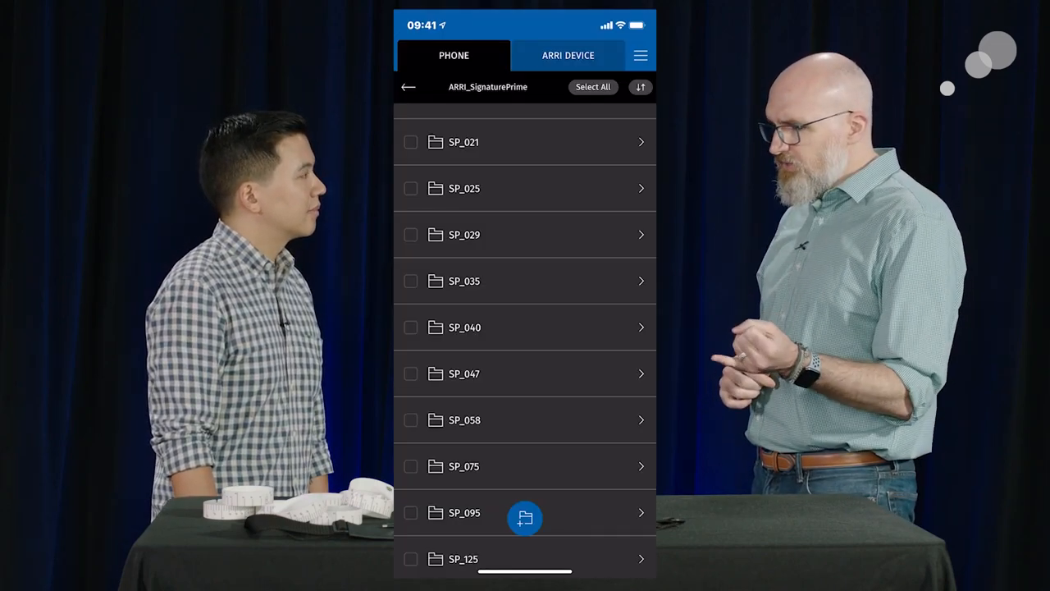
- Return to the root directory and name a new folder 'Abel Cine Shoot'
{"action": "left_click", "coordinate": [407, 86]}
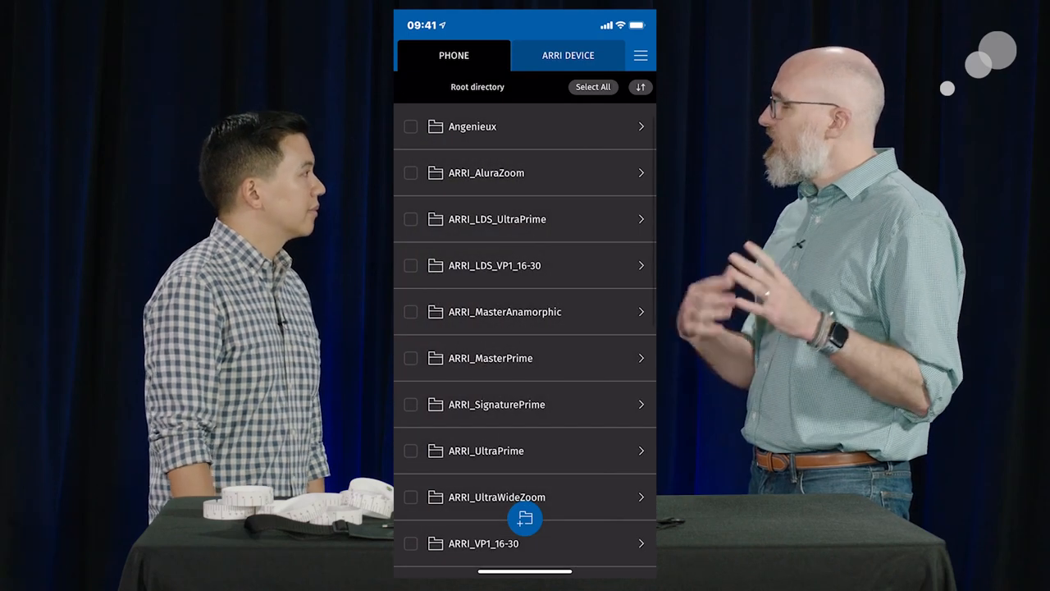
{"action": "type", "text": "A"}
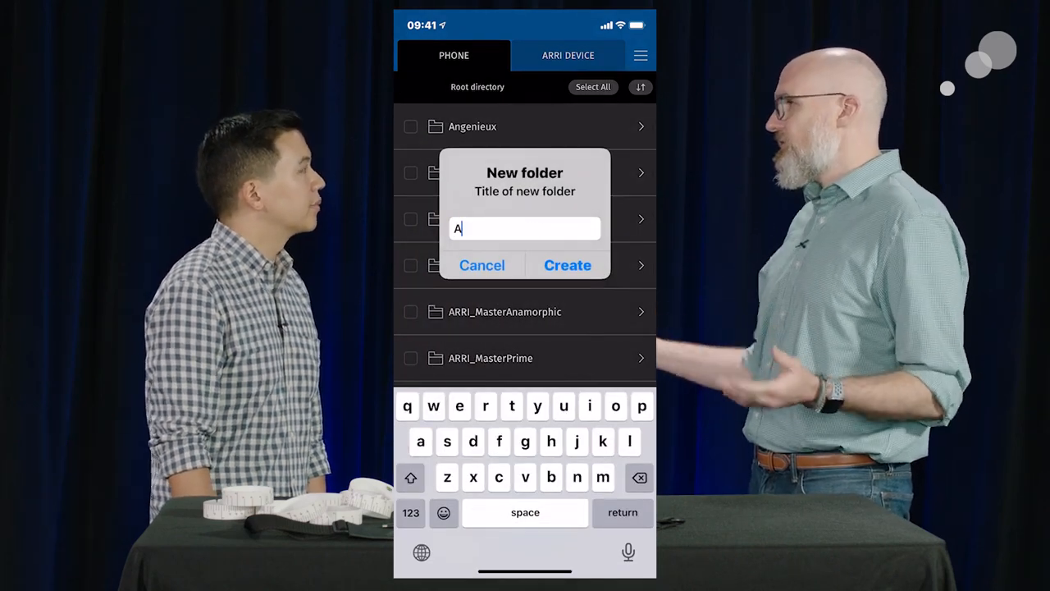
{"action": "type", "text": "bel Cine Sh"}
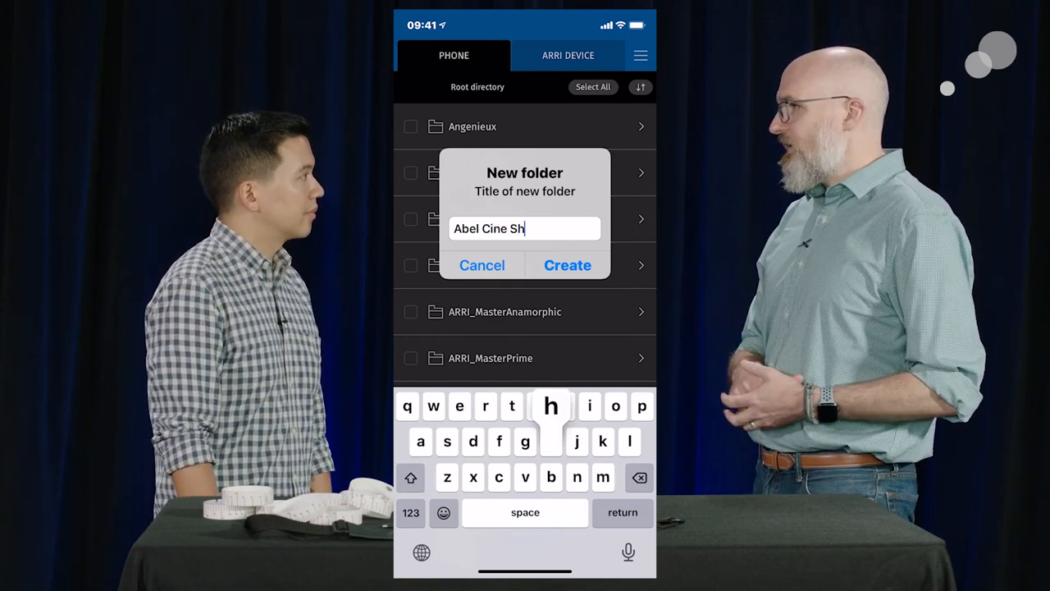
{"action": "type", "text": "oot"}
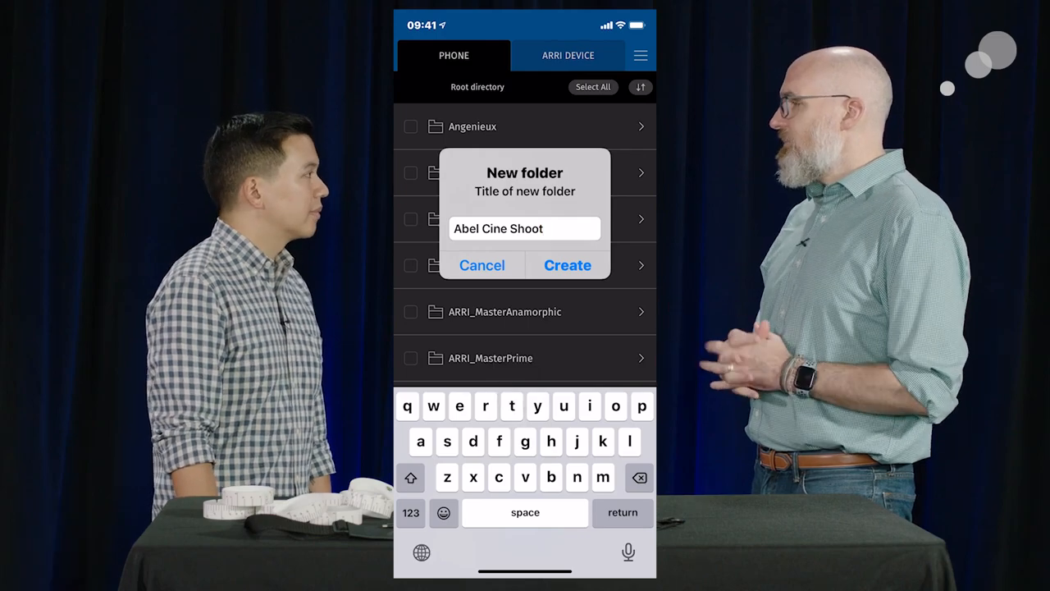